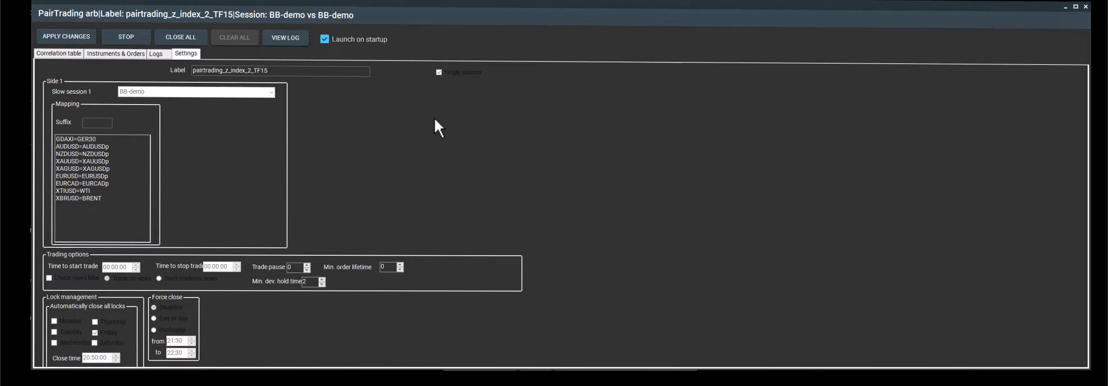
{"action": "mouse_move", "coordinate": [481, 76]}
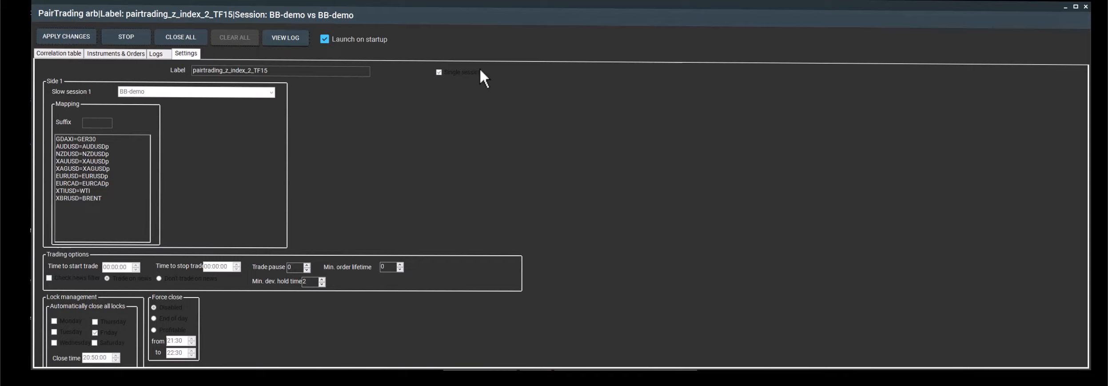
{"action": "mouse_move", "coordinate": [495, 86]}
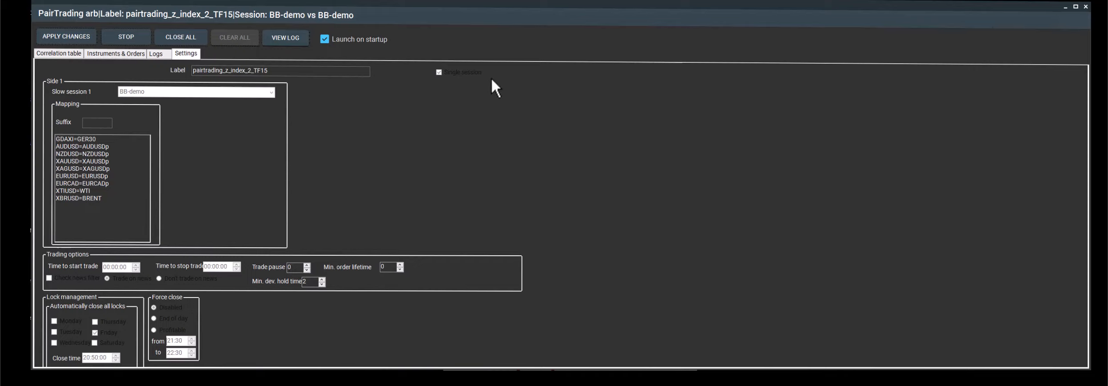
{"action": "mouse_move", "coordinate": [443, 90]}
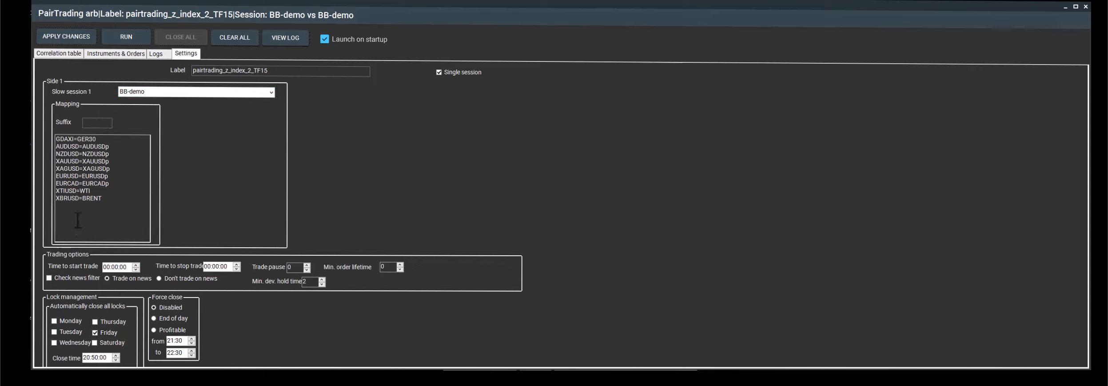
{"action": "mouse_move", "coordinate": [124, 154]}
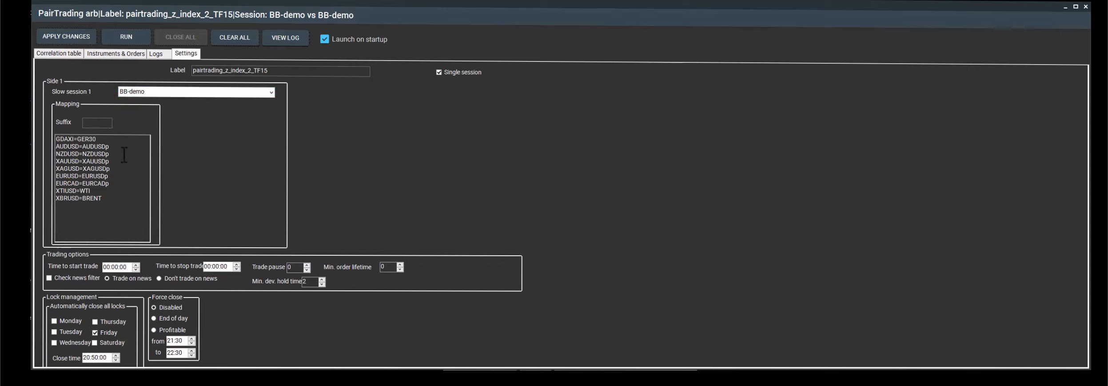
Edit the symbol mapping list, retyping GER30 in the GDAXI=GER30 entry.
{"action": "double_click", "coordinate": [64, 139]}
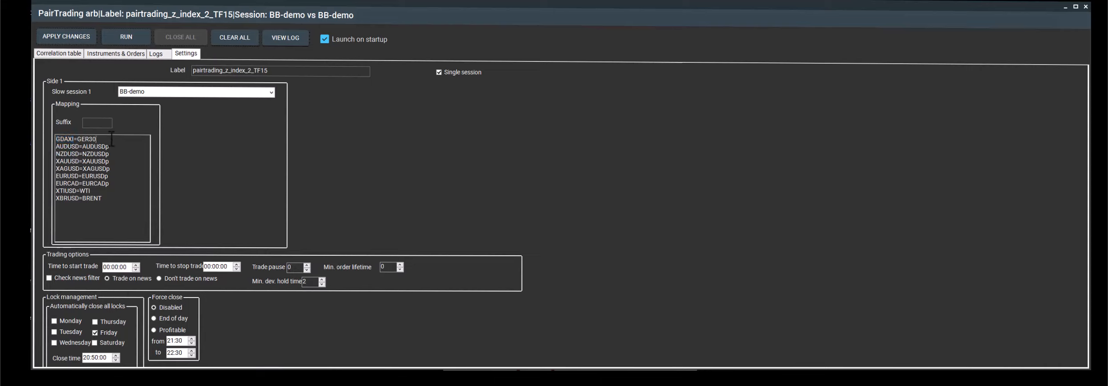
{"action": "double_click", "coordinate": [85, 139]}
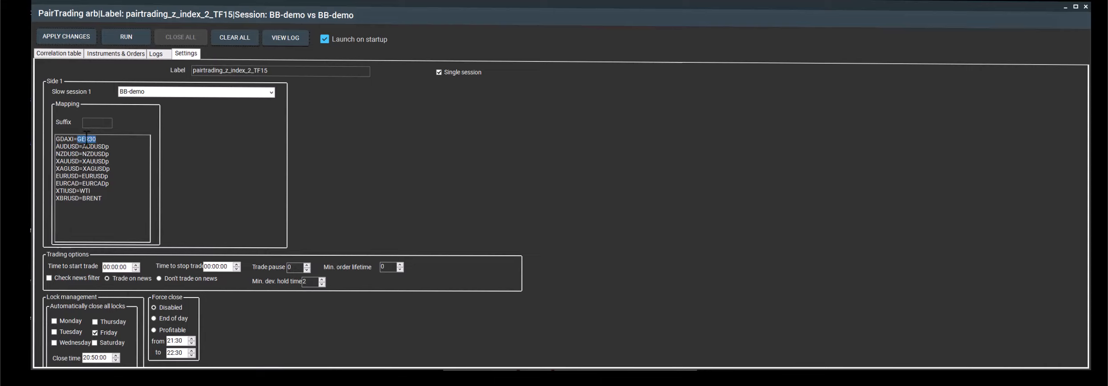
{"action": "type", "text": "GER30"}
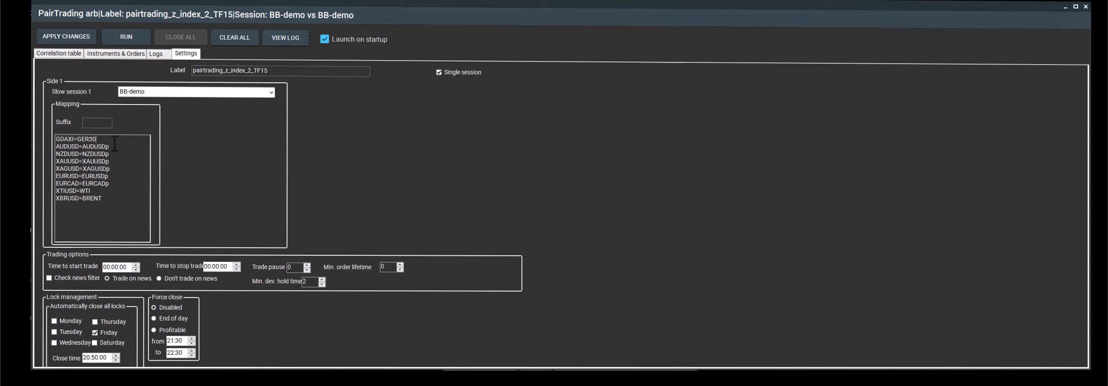
Enter 2 as the minimum deviation hold time and apply the changed settings.
{"action": "left_click", "coordinate": [81, 146]}
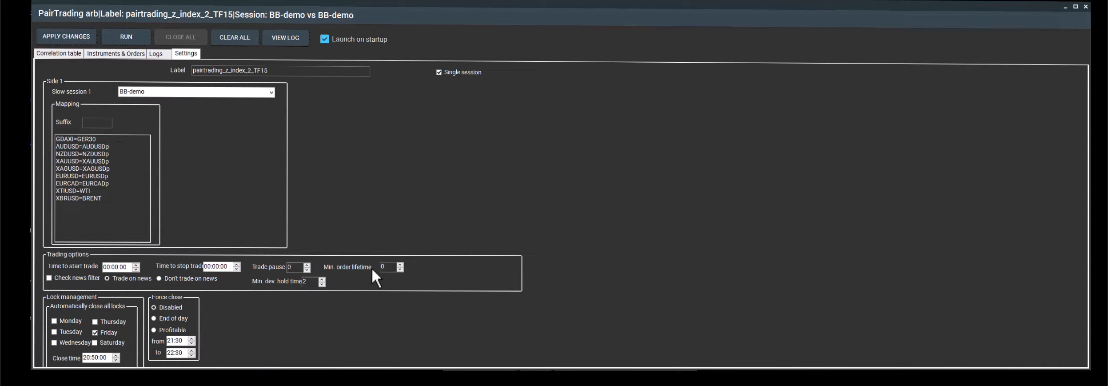
{"action": "mouse_move", "coordinate": [256, 291]}
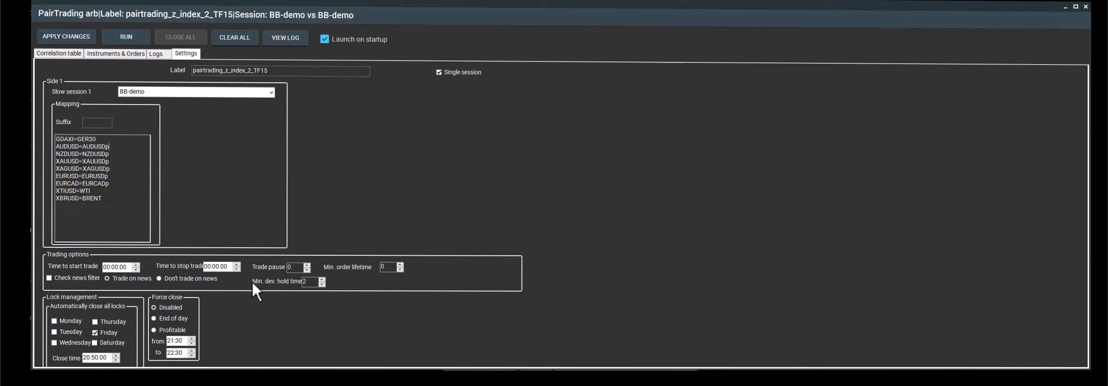
{"action": "mouse_move", "coordinate": [306, 283]}
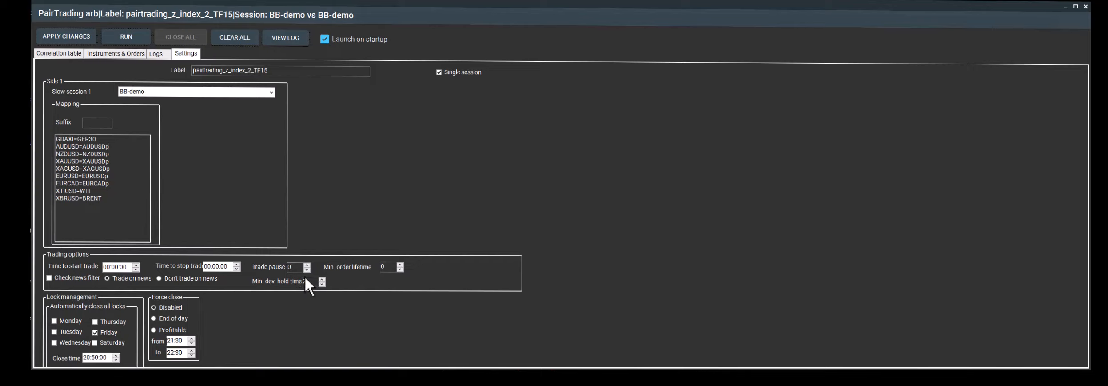
{"action": "type", "text": "2"}
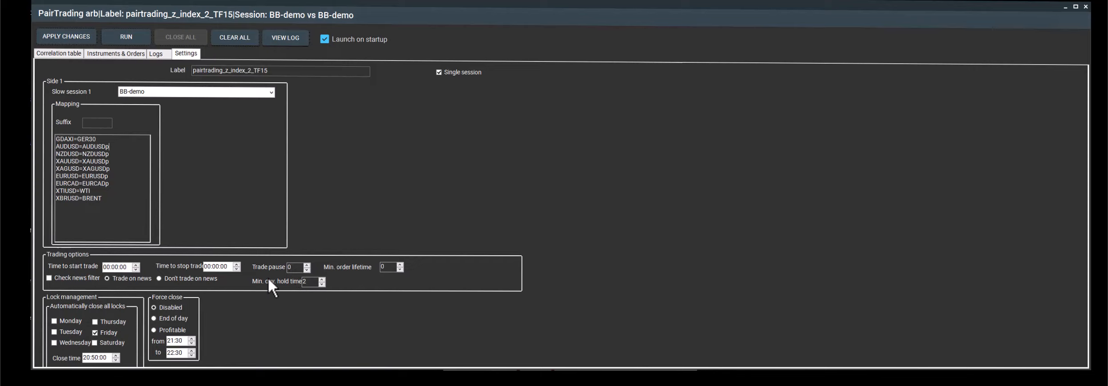
{"action": "left_click", "coordinate": [65, 36]}
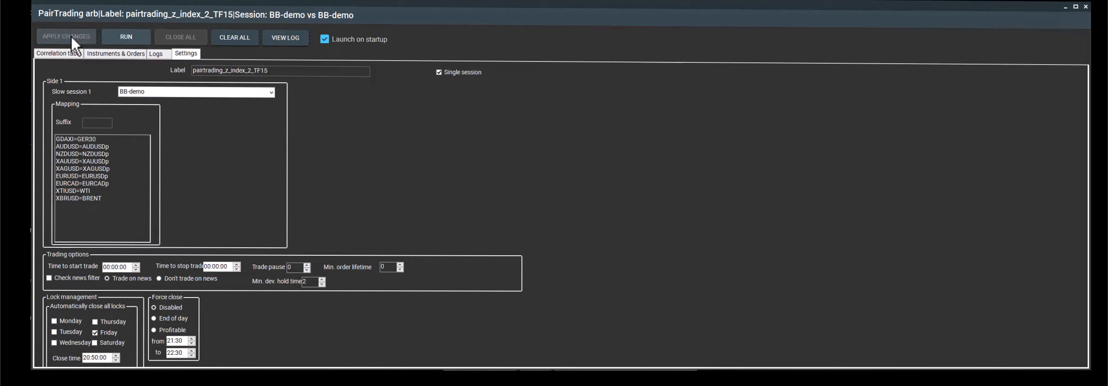
{"action": "left_click", "coordinate": [65, 36]}
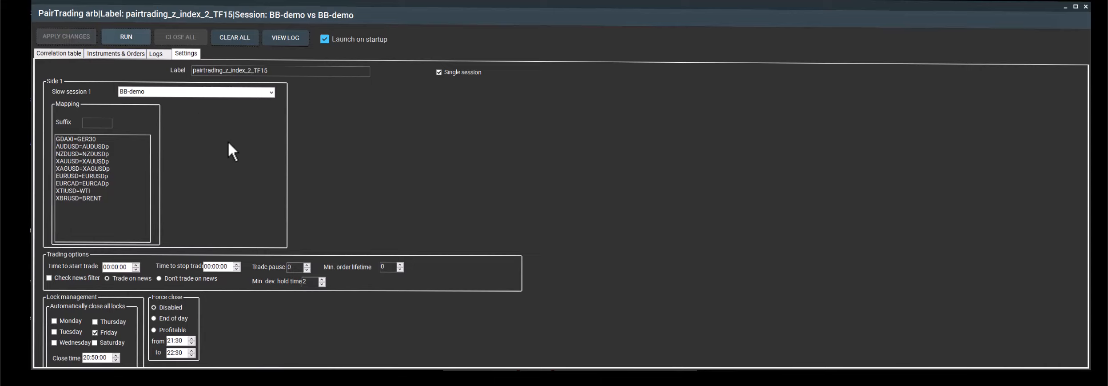
{"action": "mouse_move", "coordinate": [168, 73]}
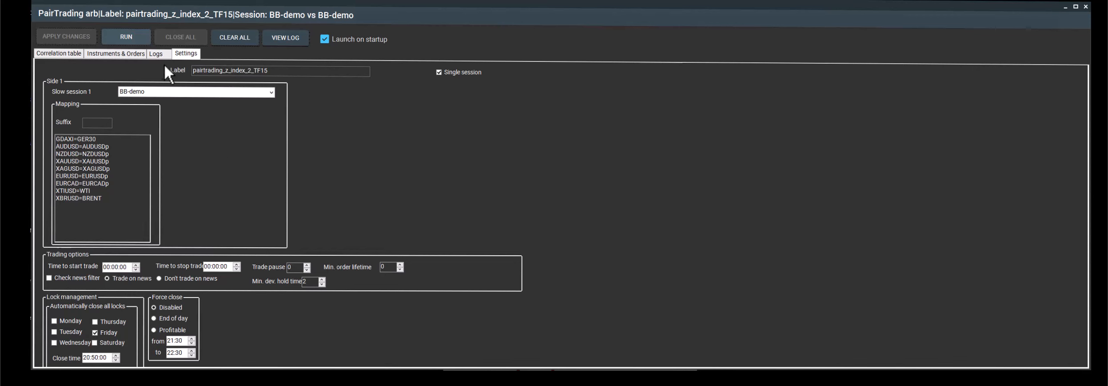
Show the Instruments & Orders page with its six pair rows and closed orders.
{"action": "left_click", "coordinate": [115, 53]}
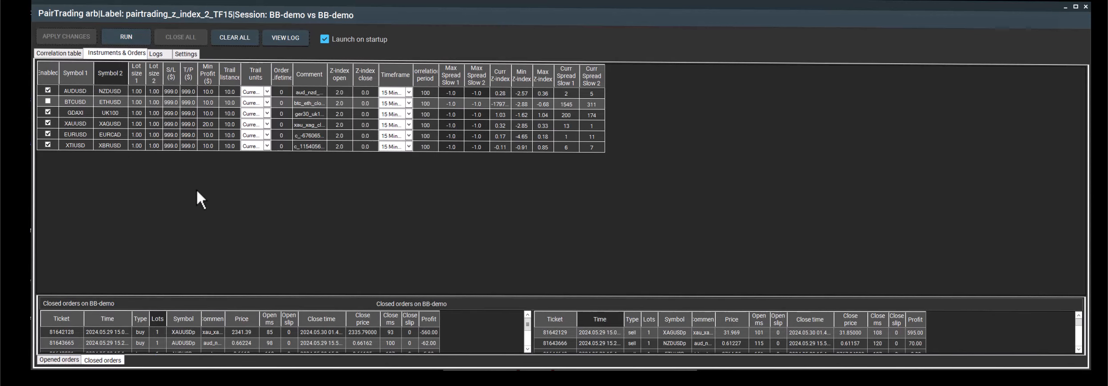
{"action": "mouse_move", "coordinate": [134, 113]}
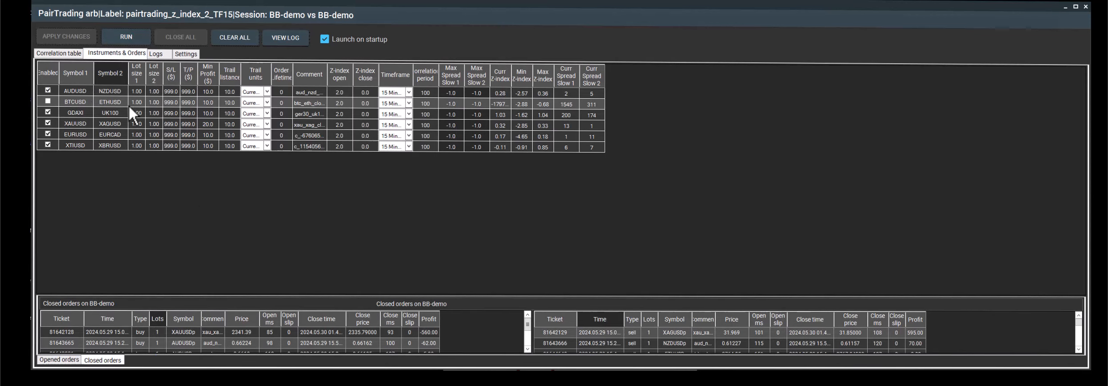
{"action": "mouse_move", "coordinate": [112, 118]}
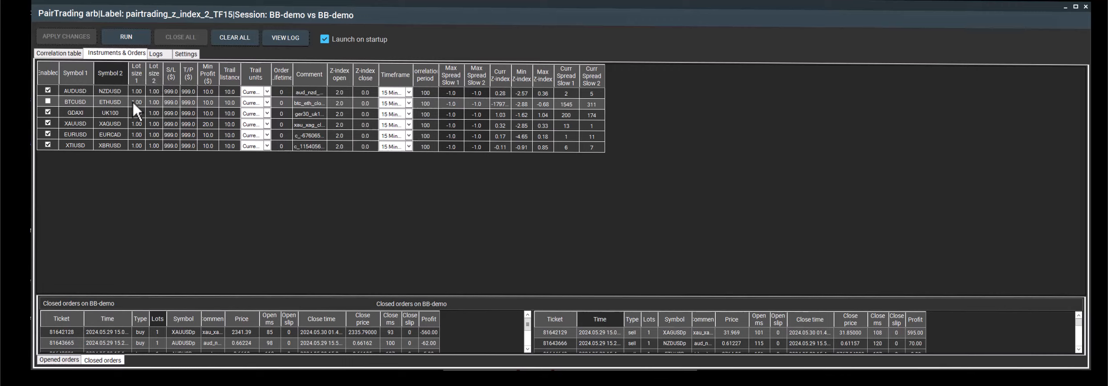
{"action": "mouse_move", "coordinate": [131, 104]}
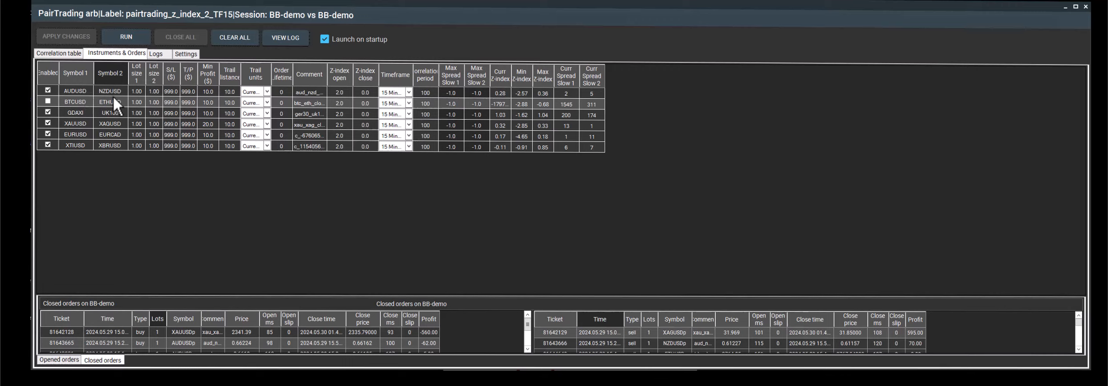
{"action": "mouse_move", "coordinate": [111, 99]}
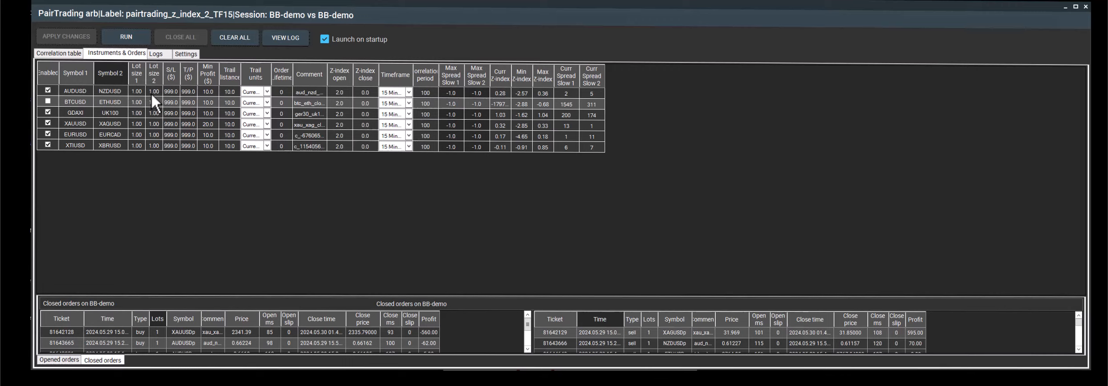
{"action": "mouse_move", "coordinate": [189, 97]}
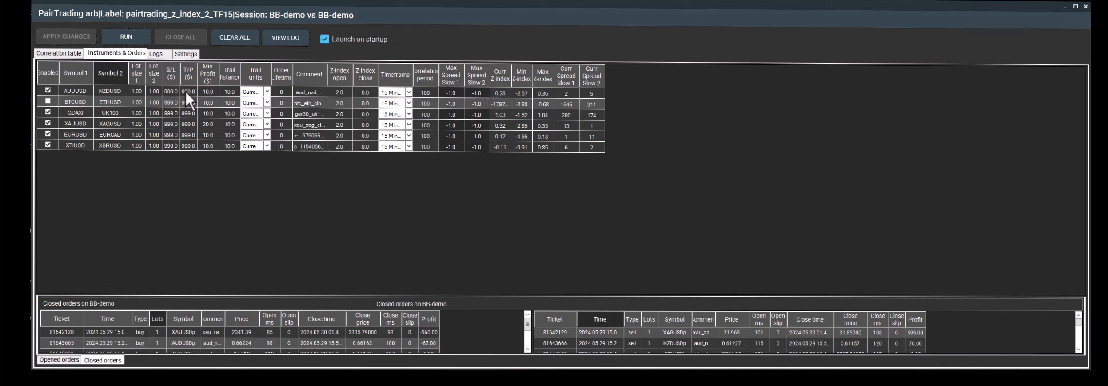
{"action": "mouse_move", "coordinate": [200, 104]}
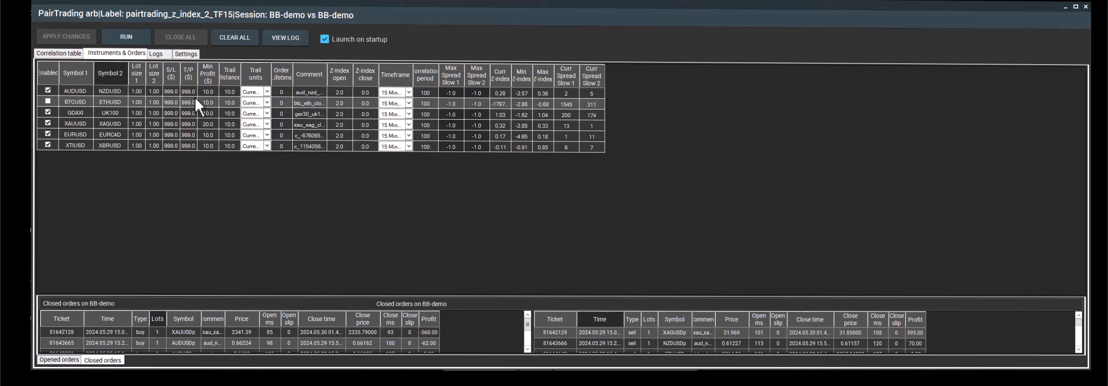
{"action": "mouse_move", "coordinate": [215, 103]}
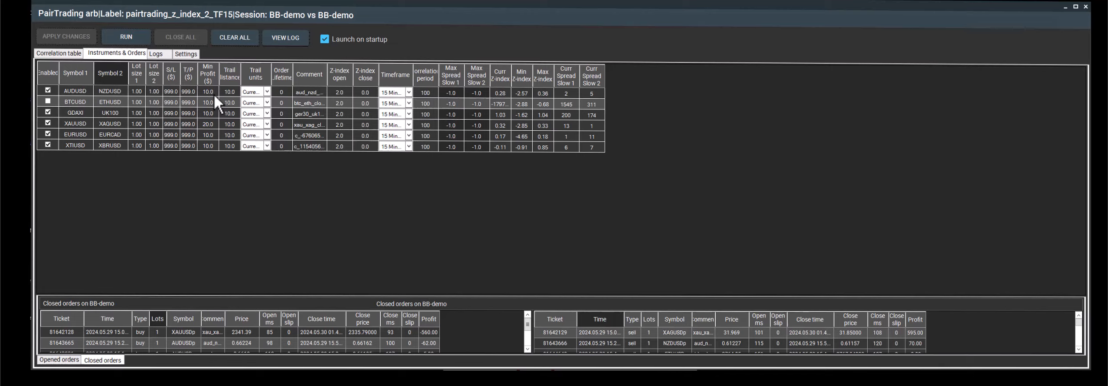
{"action": "mouse_move", "coordinate": [245, 104]}
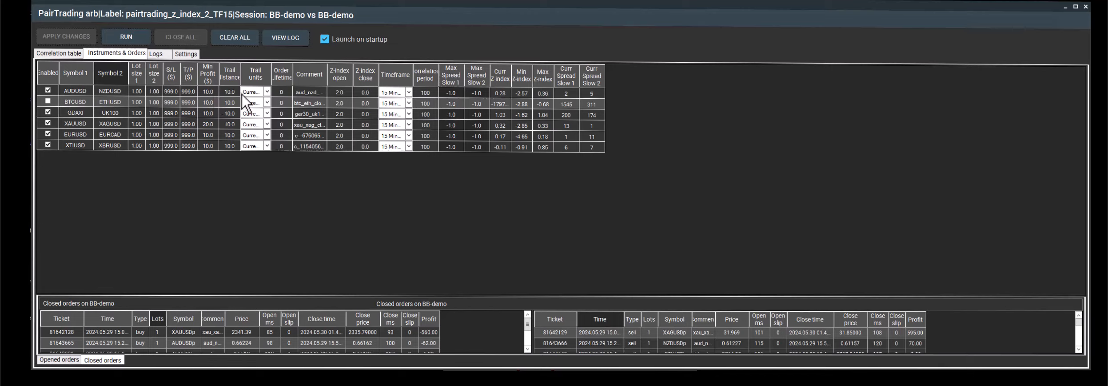
{"action": "mouse_move", "coordinate": [233, 85]}
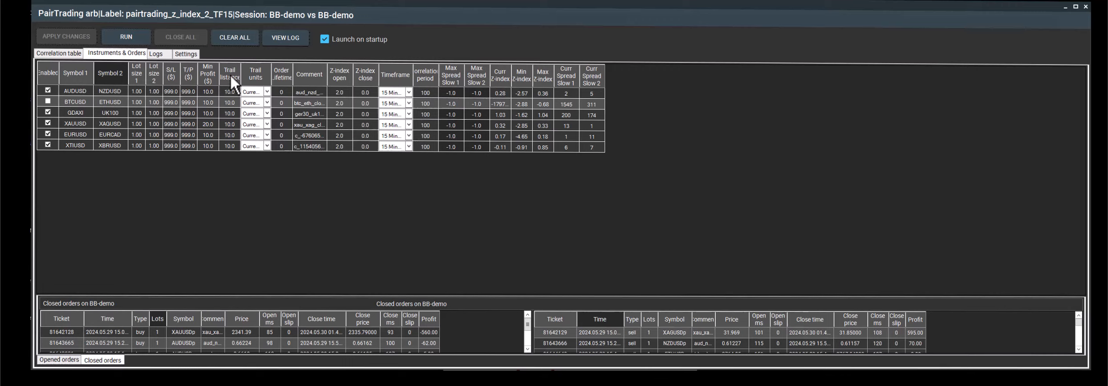
{"action": "mouse_move", "coordinate": [341, 86]}
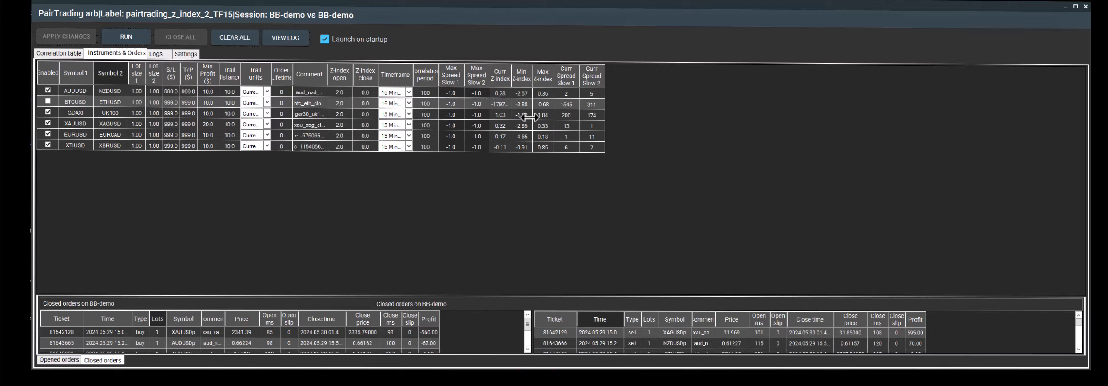
{"action": "mouse_move", "coordinate": [341, 113]}
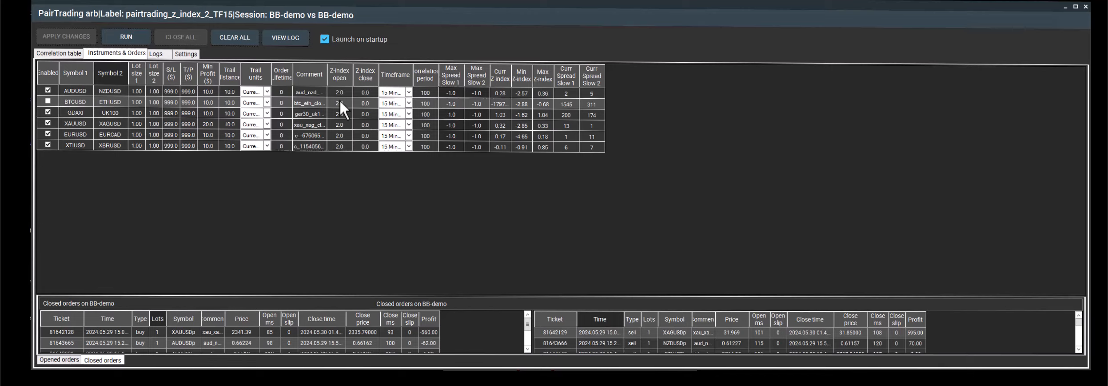
{"action": "mouse_move", "coordinate": [382, 126]}
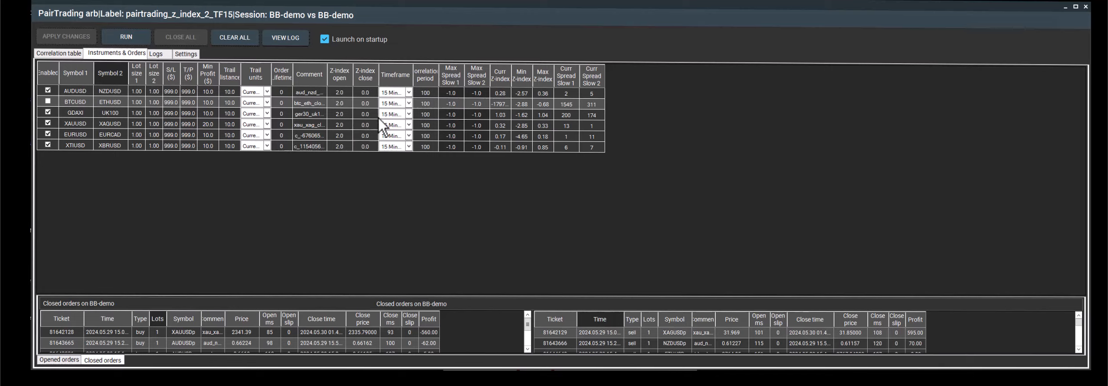
{"action": "mouse_move", "coordinate": [368, 69]}
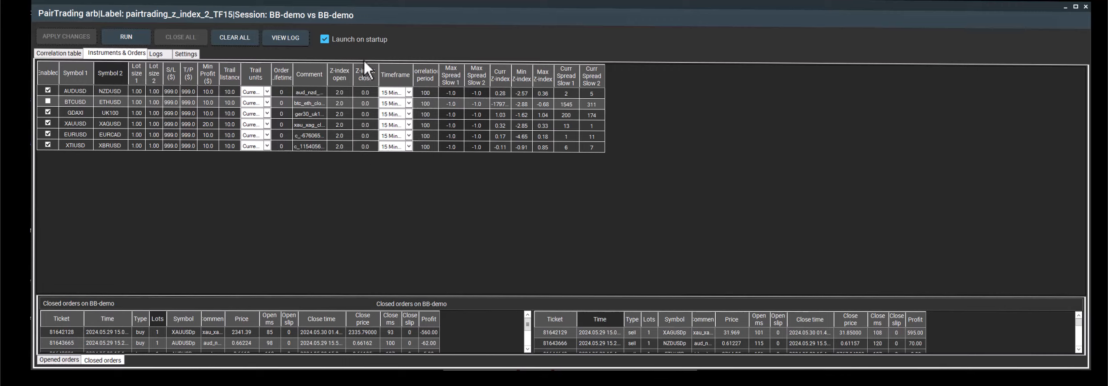
{"action": "mouse_move", "coordinate": [357, 166]}
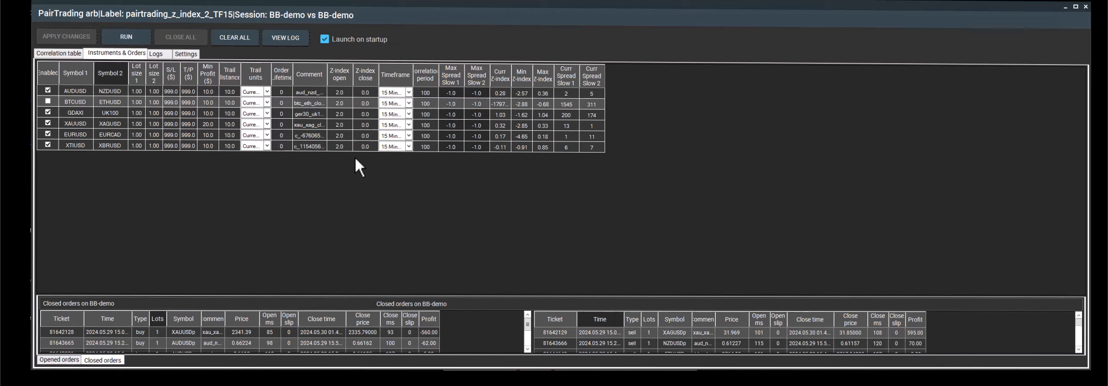
{"action": "mouse_move", "coordinate": [417, 113]}
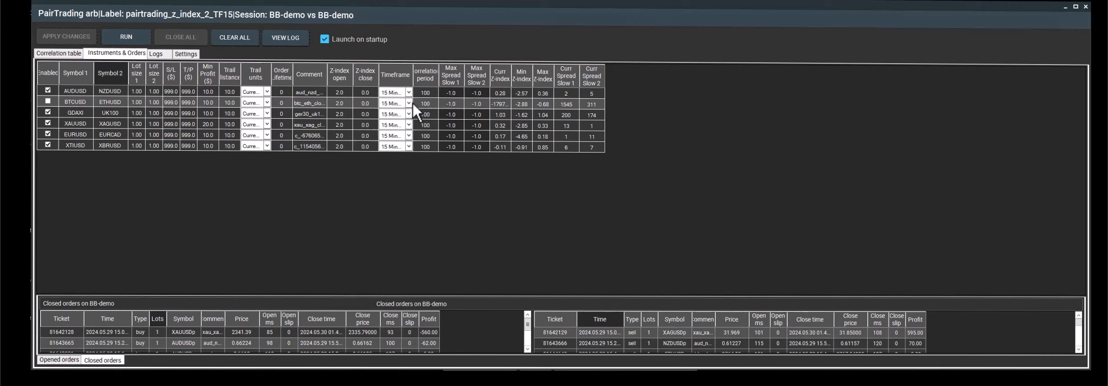
{"action": "mouse_move", "coordinate": [406, 159]}
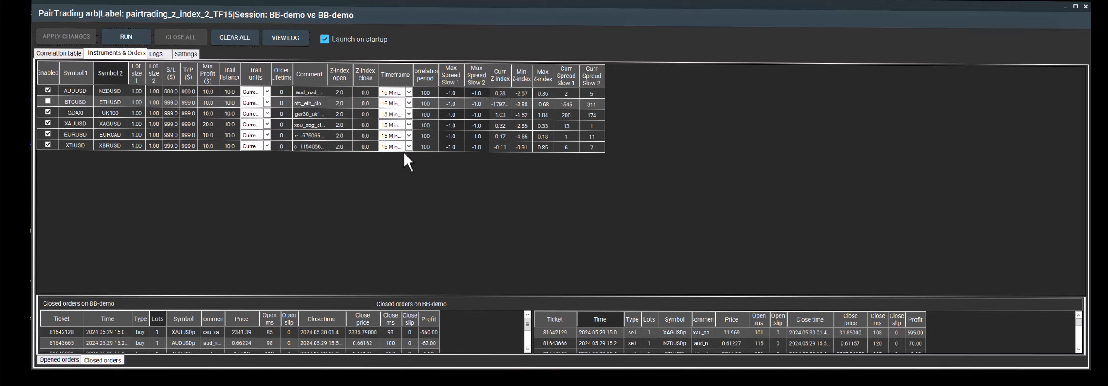
{"action": "left_click", "coordinate": [391, 146]}
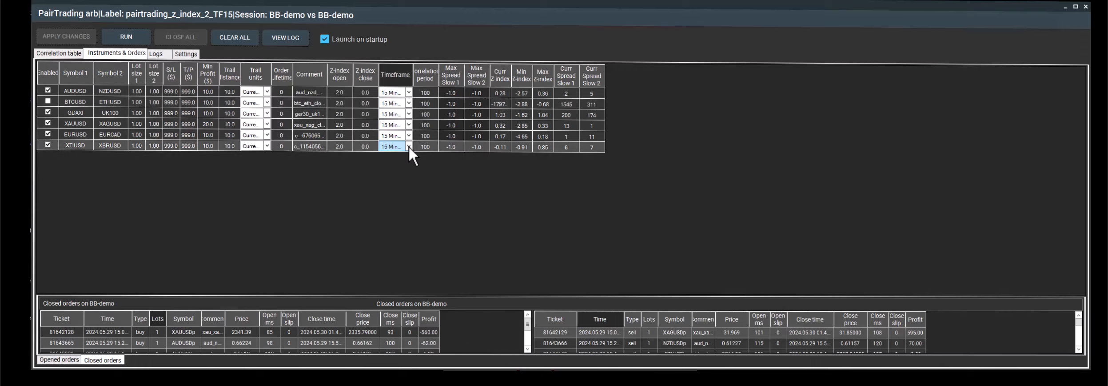
{"action": "left_click", "coordinate": [407, 146]}
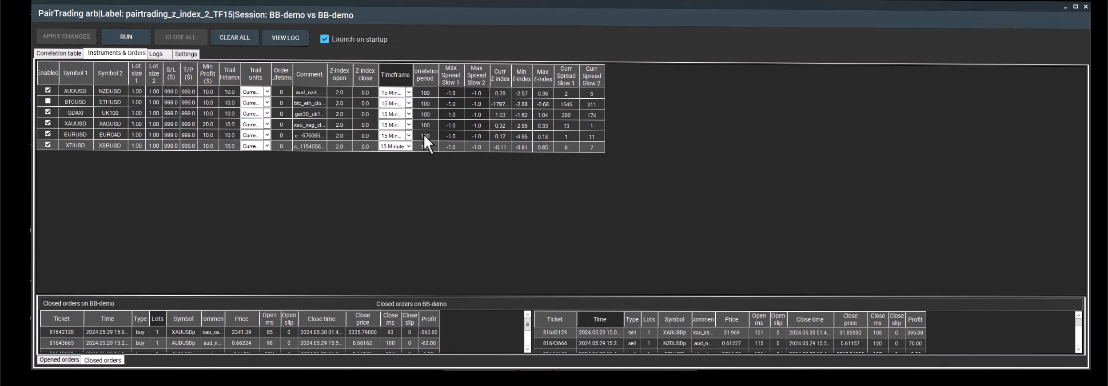
{"action": "mouse_move", "coordinate": [486, 138]}
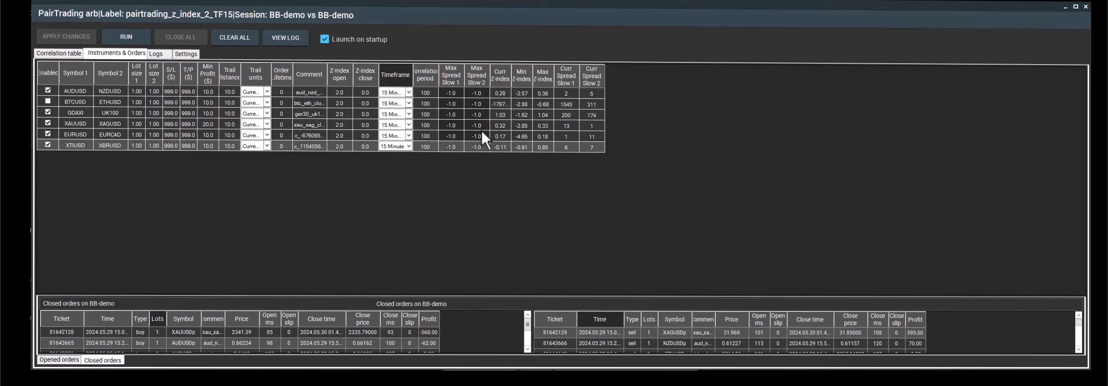
{"action": "mouse_move", "coordinate": [519, 178]}
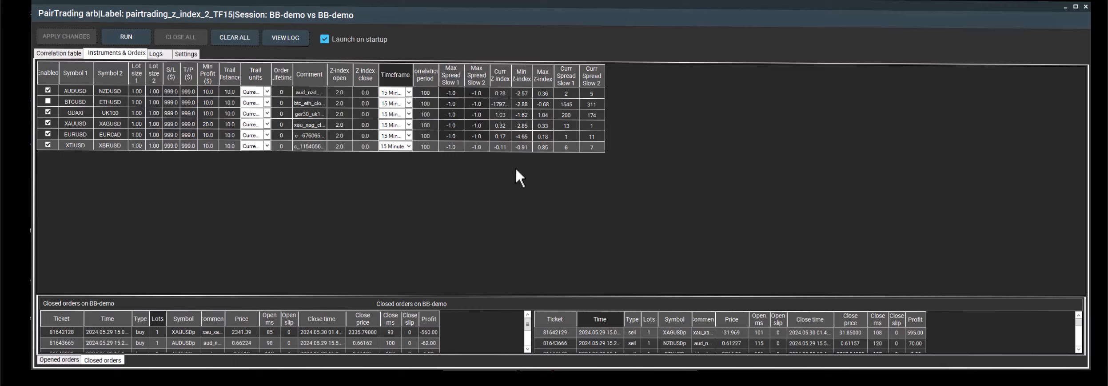
{"action": "mouse_move", "coordinate": [525, 168]}
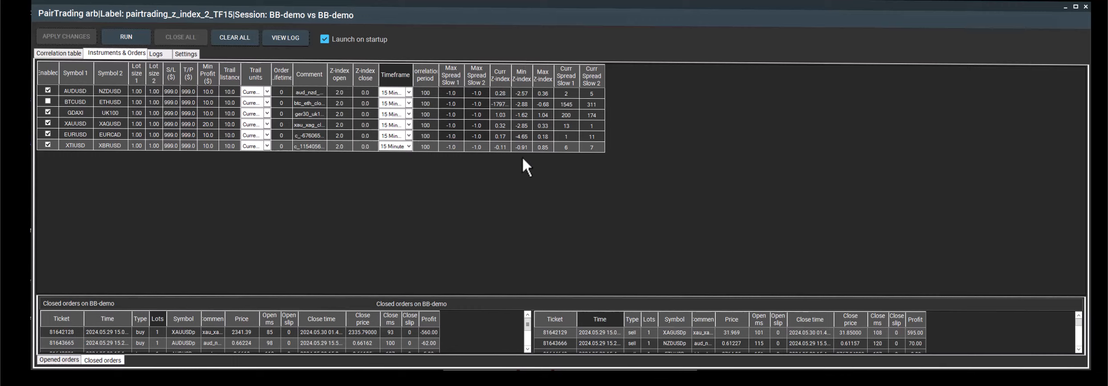
{"action": "mouse_move", "coordinate": [538, 160]}
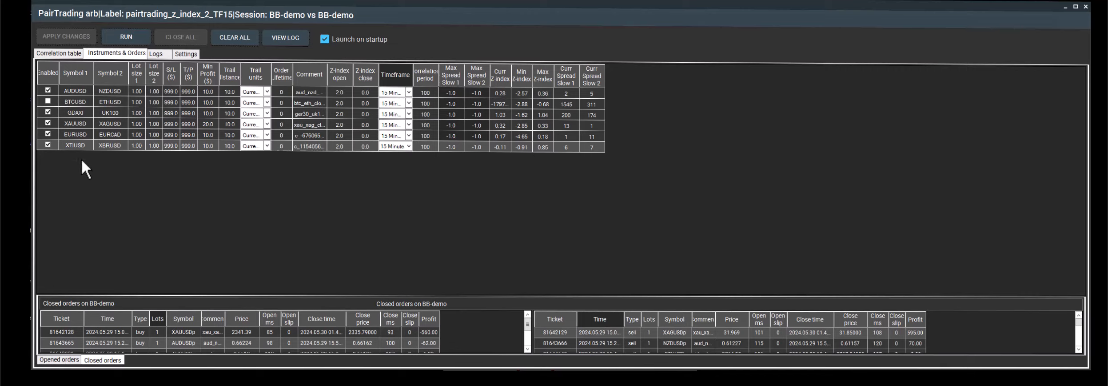
{"action": "mouse_move", "coordinate": [67, 62]}
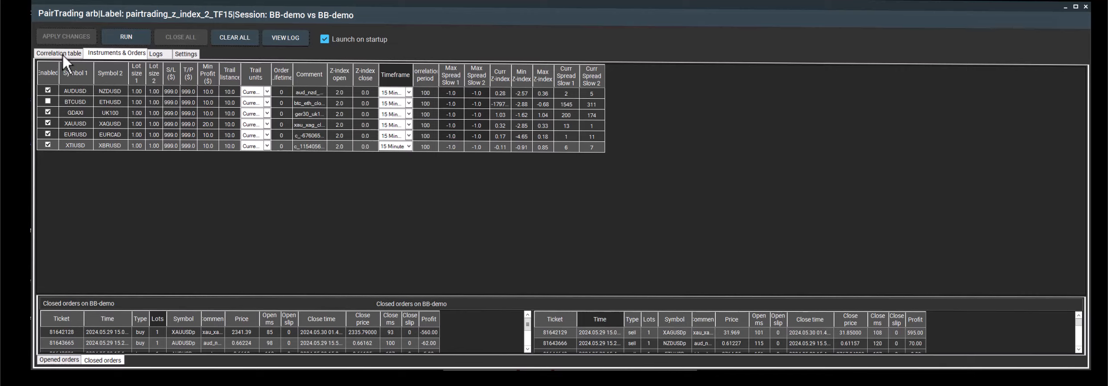
Recalculate the correlation table's Z-index matrix using the 5 Minutes timeframe.
{"action": "left_click", "coordinate": [57, 52]}
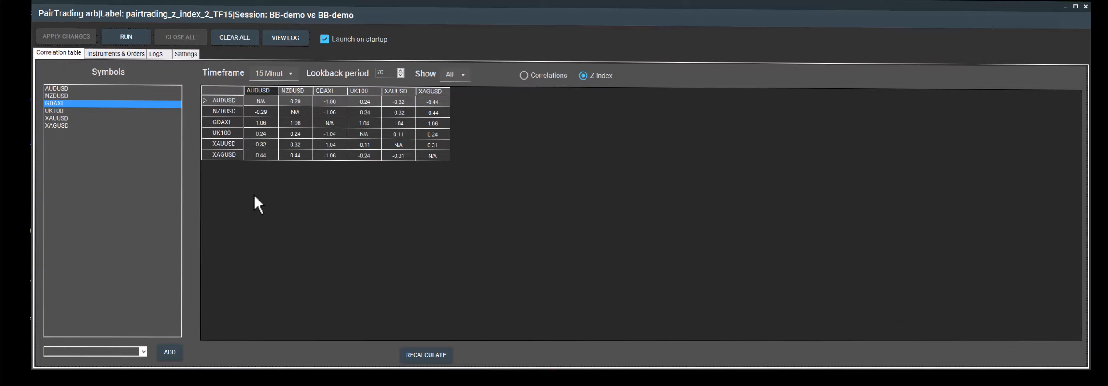
{"action": "left_click", "coordinate": [290, 73]}
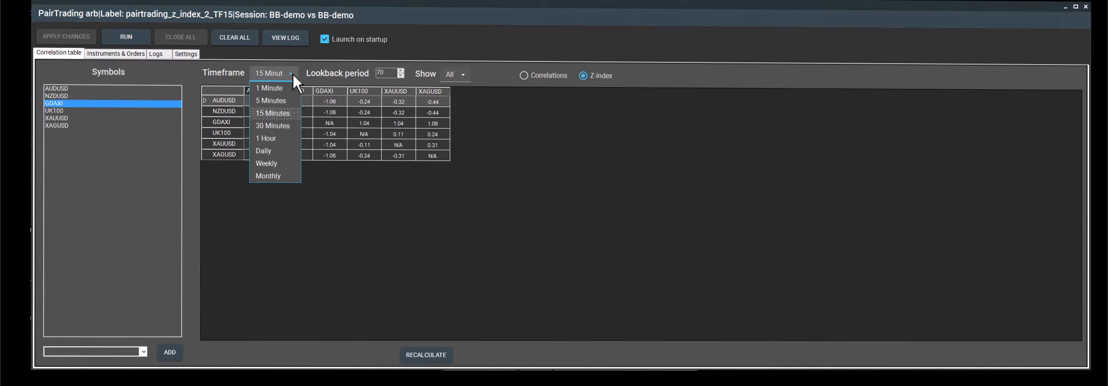
{"action": "left_click", "coordinate": [270, 100]}
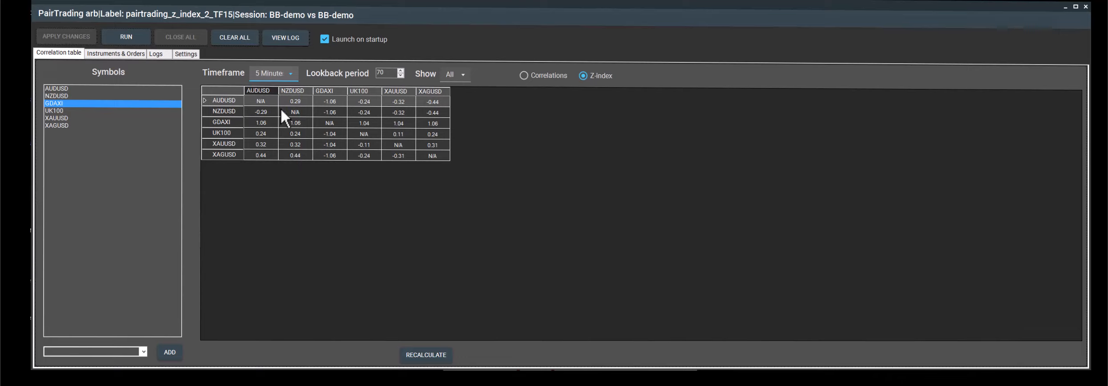
{"action": "mouse_move", "coordinate": [414, 307]}
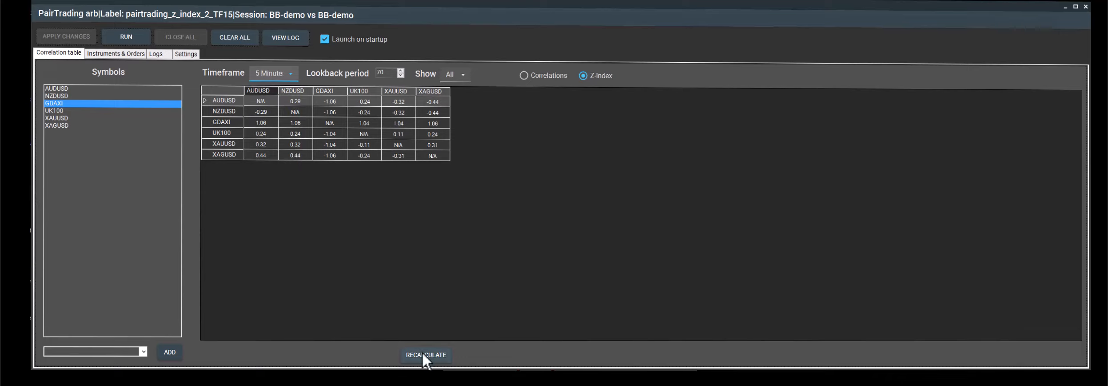
{"action": "left_click", "coordinate": [425, 355]}
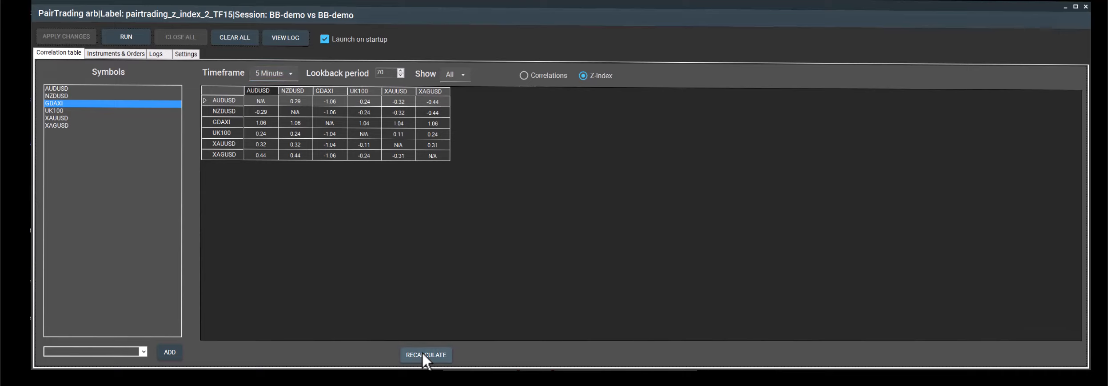
{"action": "left_click", "coordinate": [426, 354]}
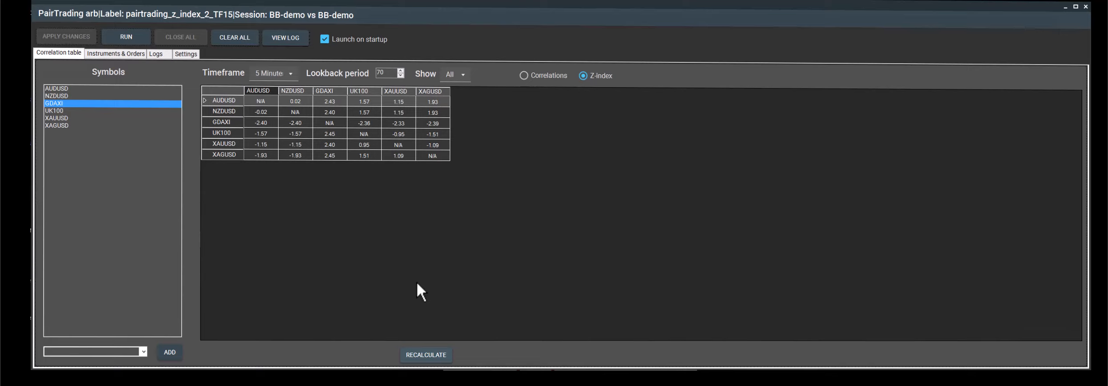
{"action": "mouse_move", "coordinate": [452, 112]}
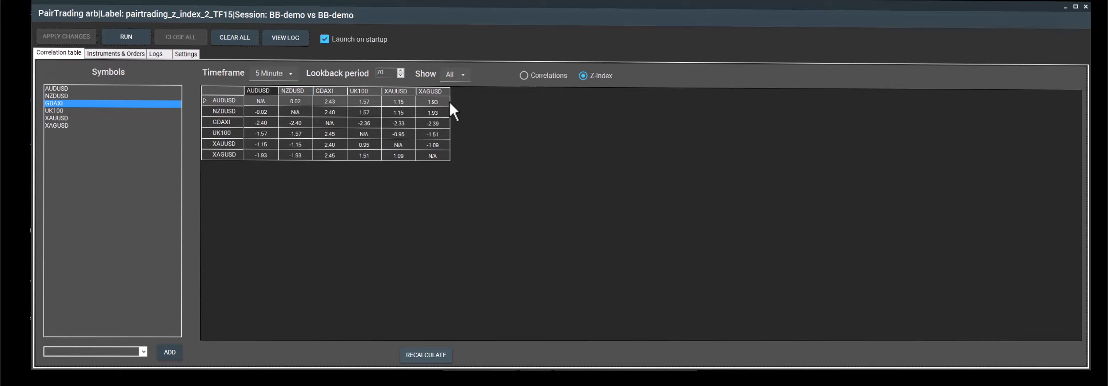
{"action": "left_click", "coordinate": [524, 75]}
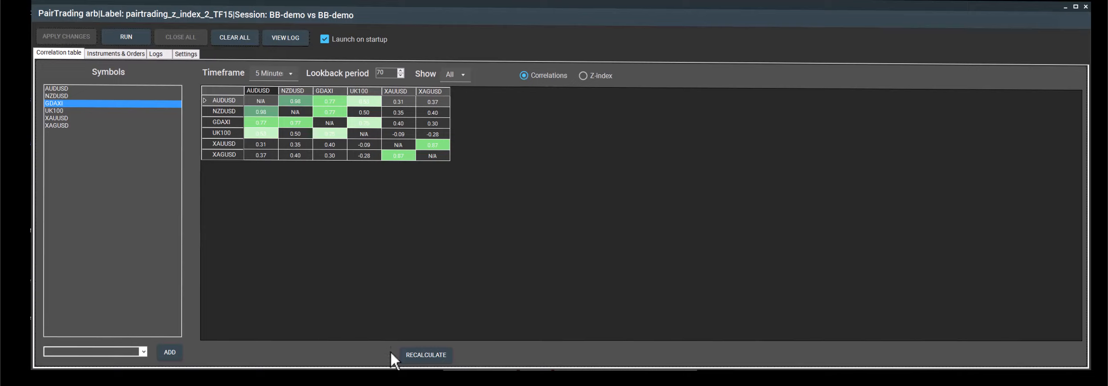
{"action": "mouse_move", "coordinate": [440, 267]}
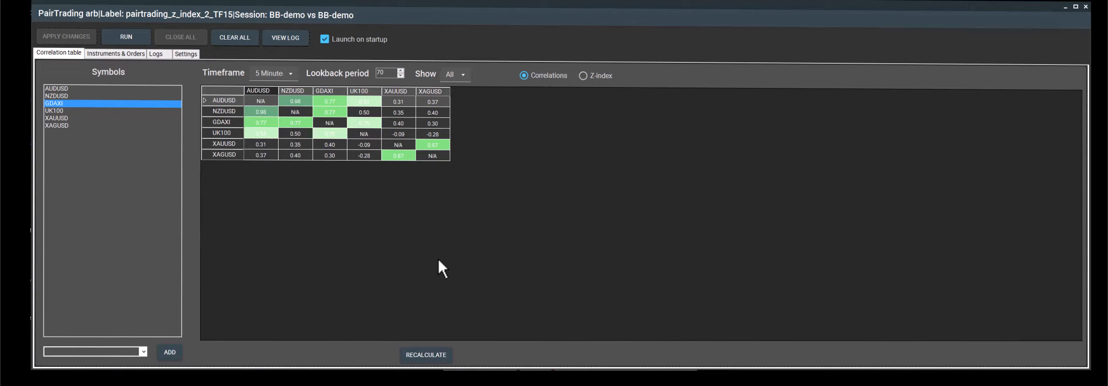
{"action": "mouse_move", "coordinate": [578, 97]}
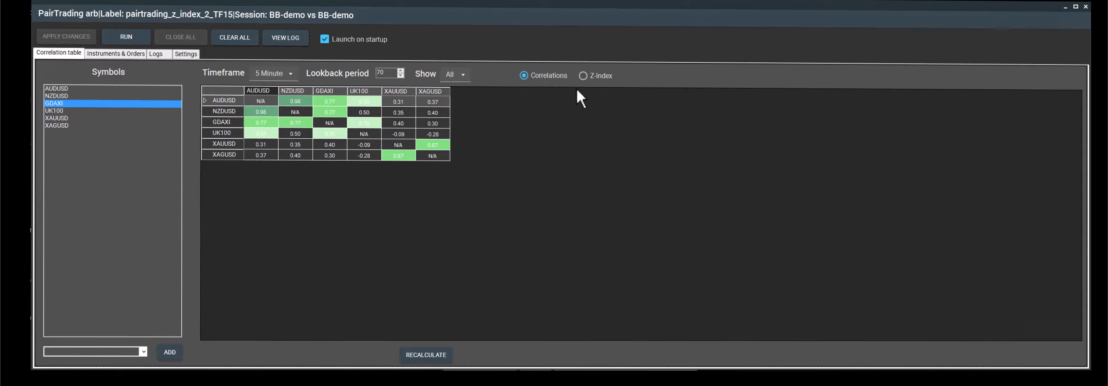
{"action": "left_click", "coordinate": [582, 76]}
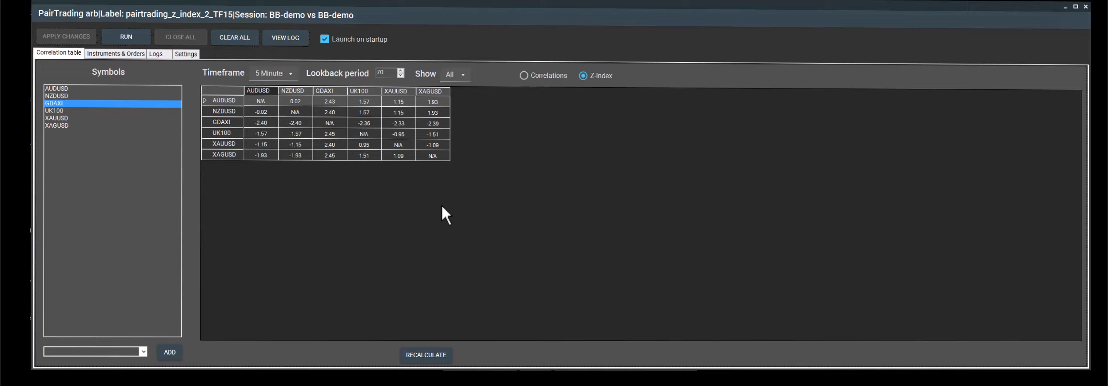
{"action": "mouse_move", "coordinate": [144, 360]}
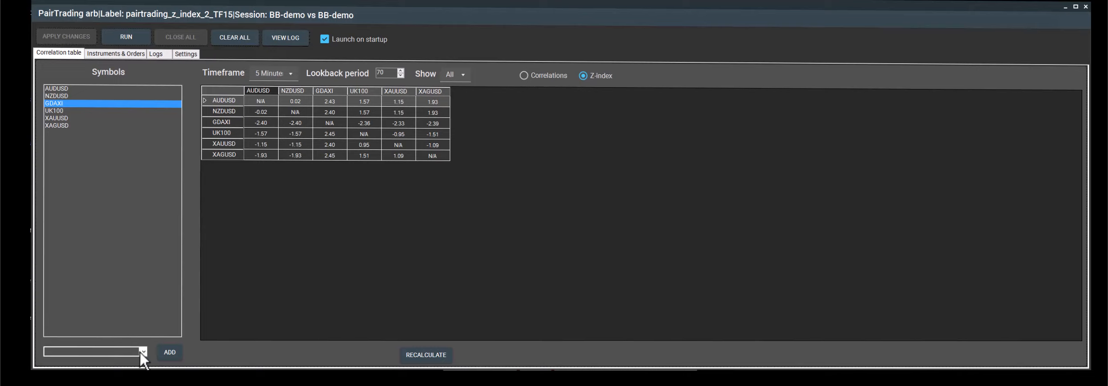
Close the symbol list without adding a symbol, then show Correlations instead of Z-index.
{"action": "left_click", "coordinate": [142, 352]}
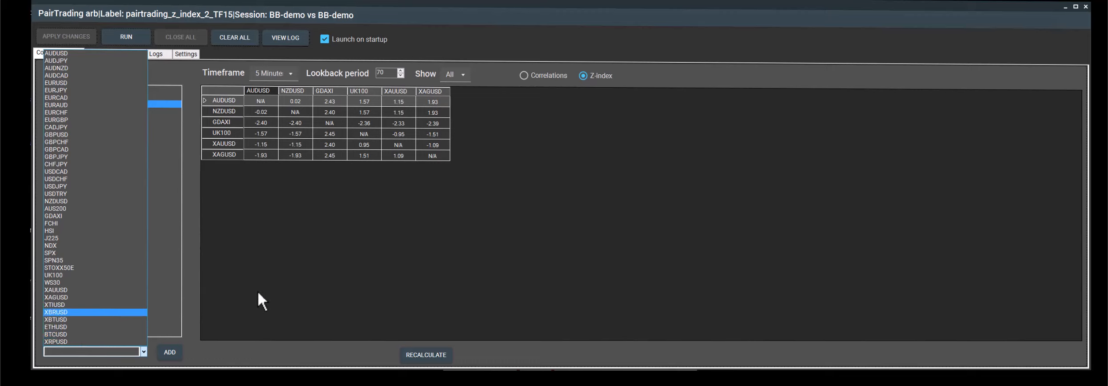
{"action": "left_click", "coordinate": [523, 75]}
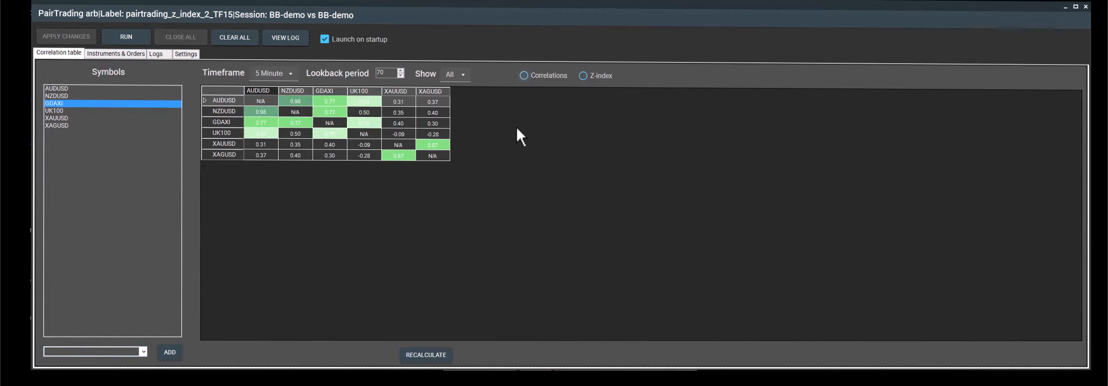
{"action": "left_click", "coordinate": [524, 75]}
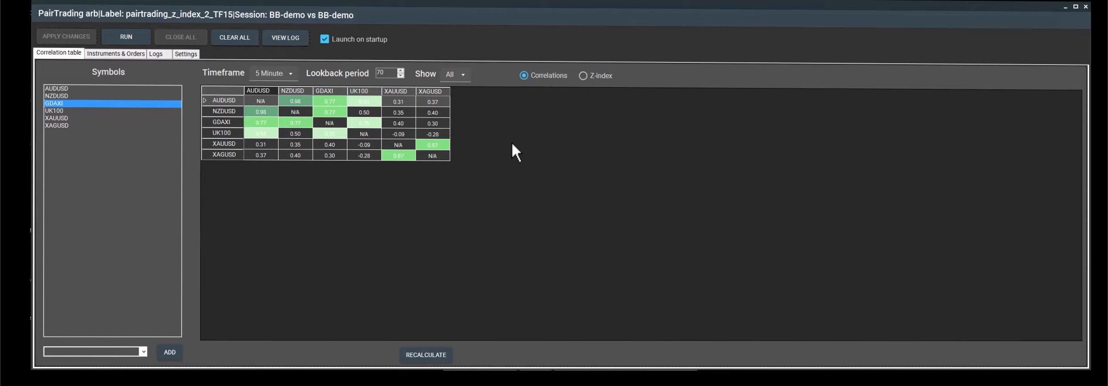